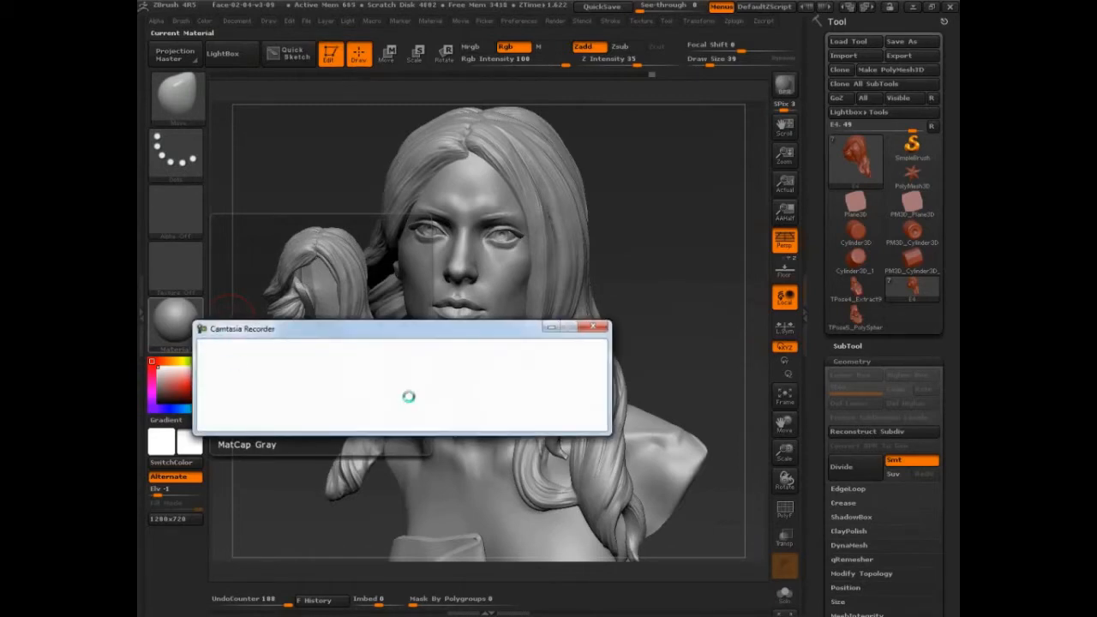
Outline and label the canvas, shelves, top menus and right-hand tray in green
click(598, 327)
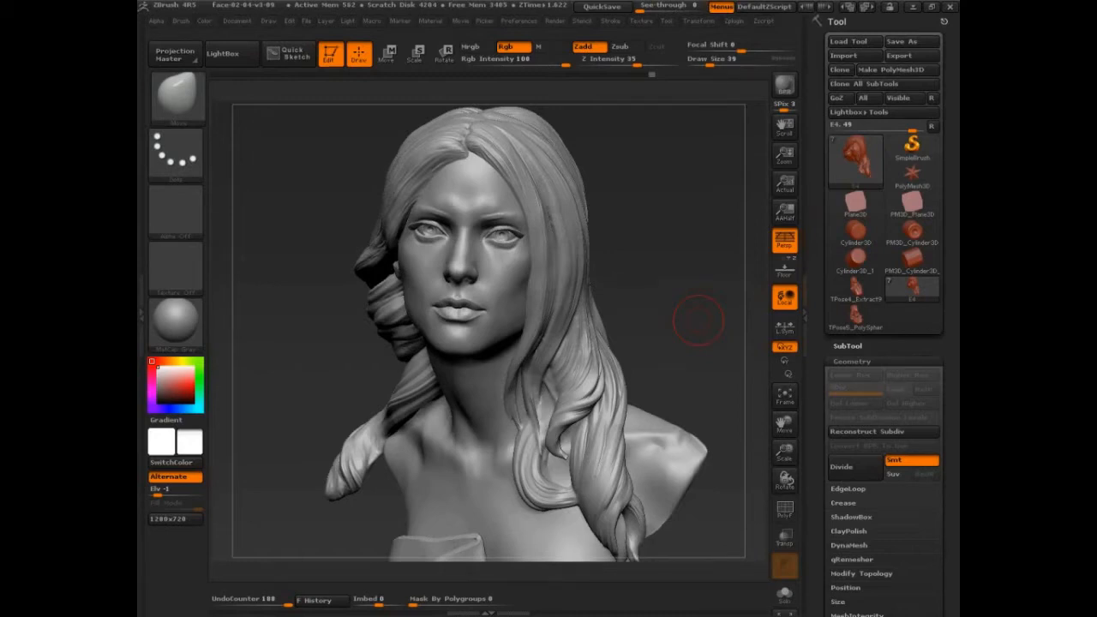
mouse_move(339, 187)
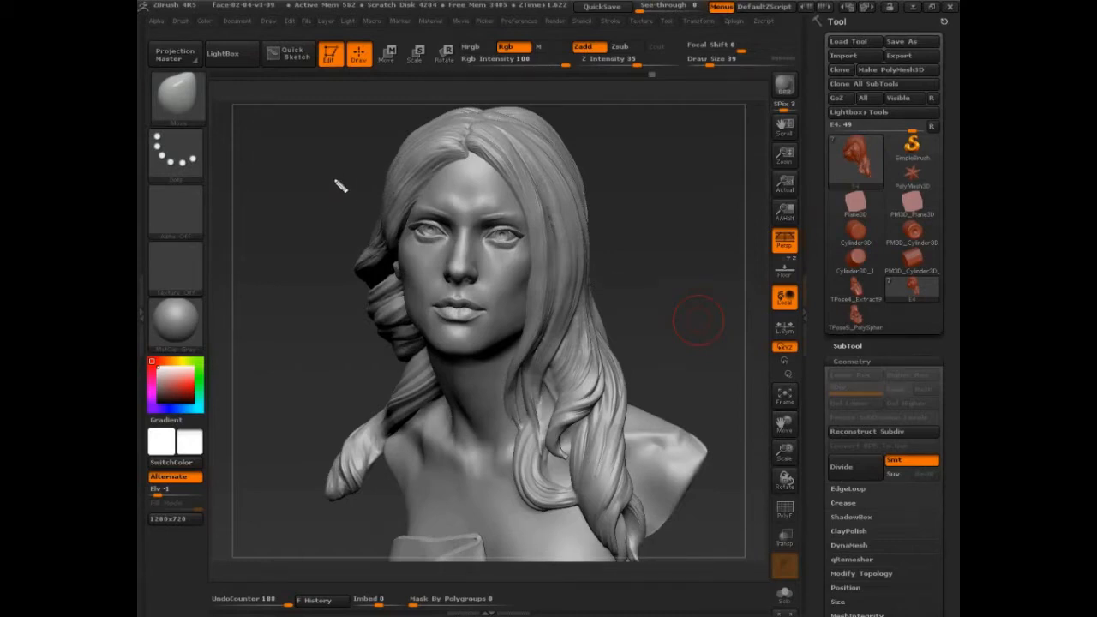
drag(300, 206, 429, 172)
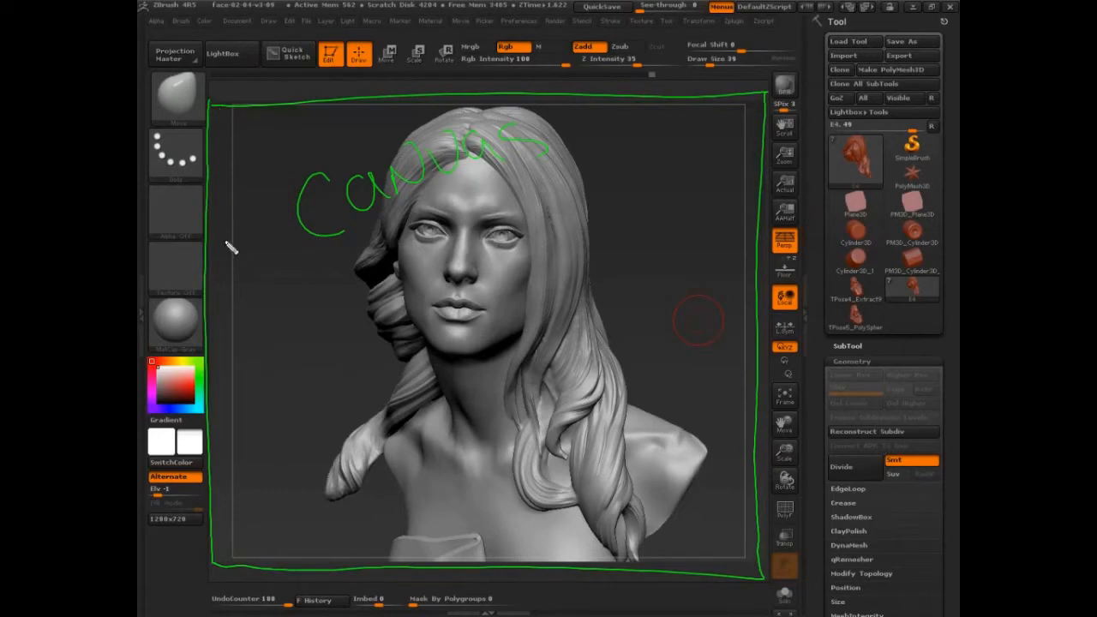
mouse_move(227, 81)
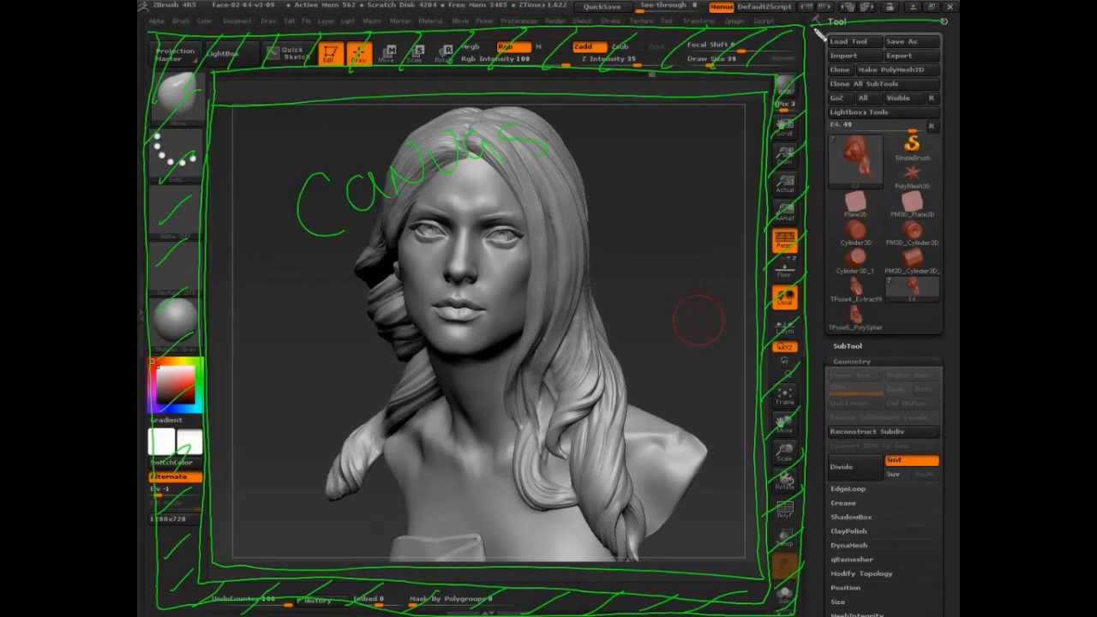
mouse_move(895, 350)
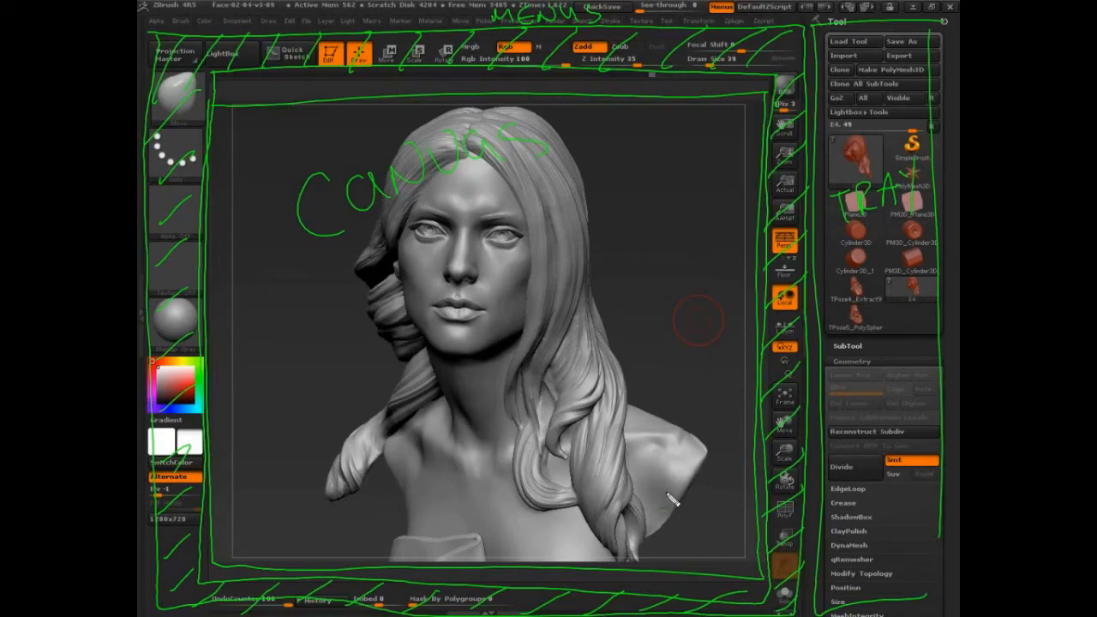
Open and close LightBox to clear the bust, leaving an empty canvas
click(221, 53)
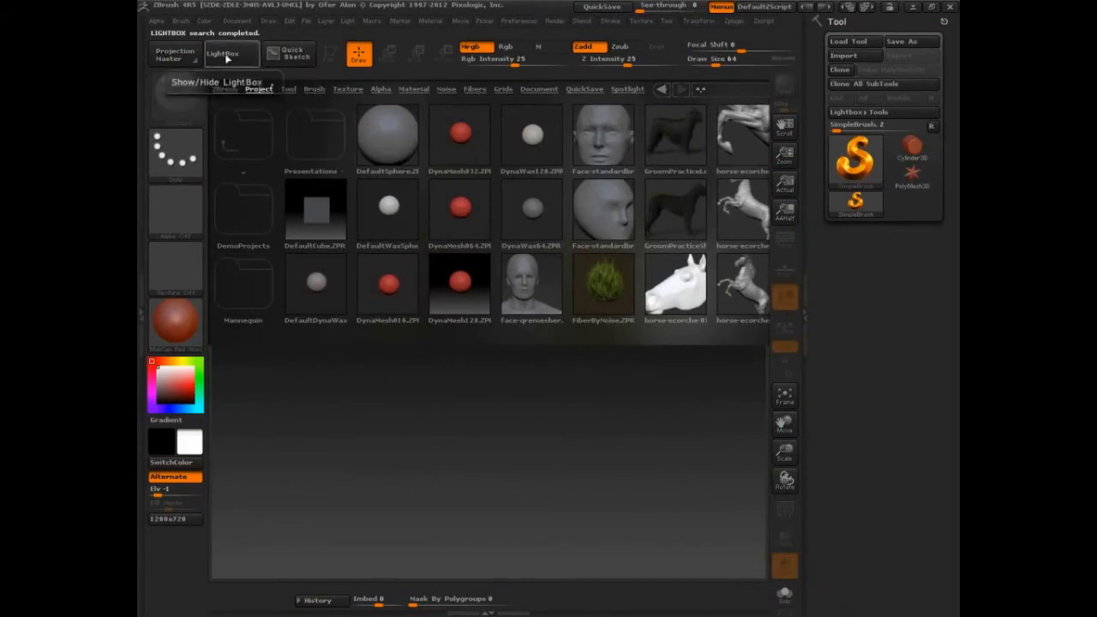
click(223, 53)
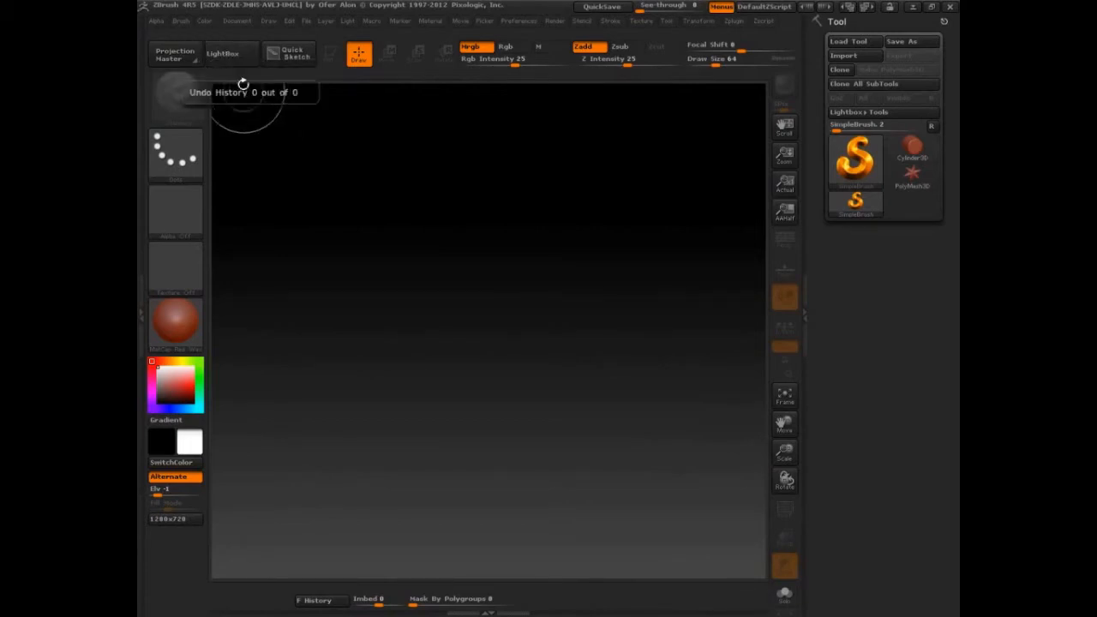
click(222, 53)
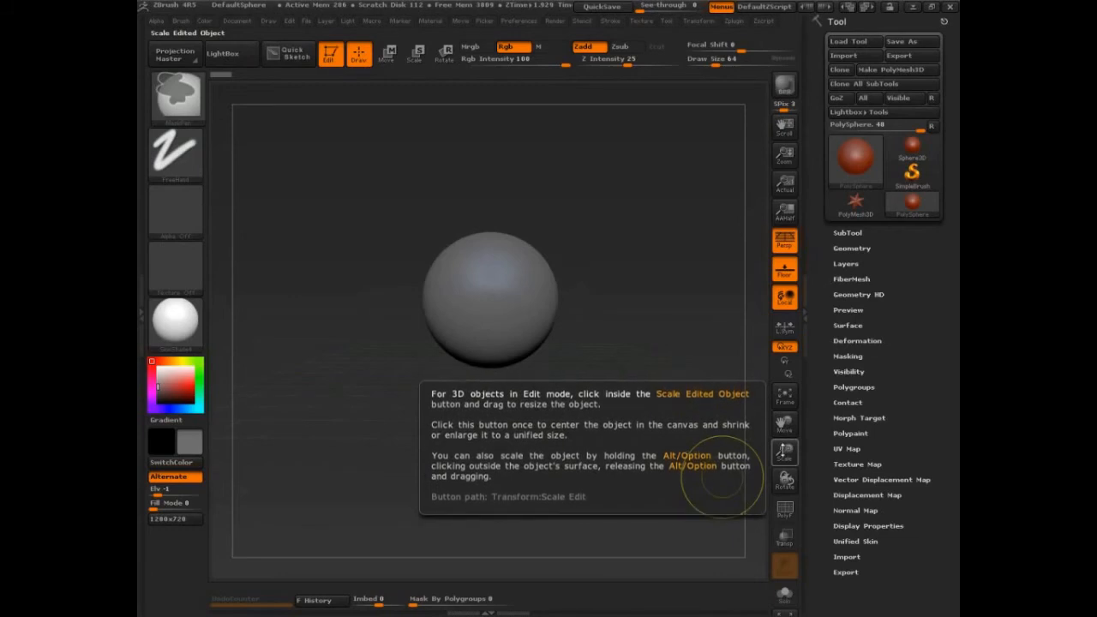
mouse_move(784, 478)
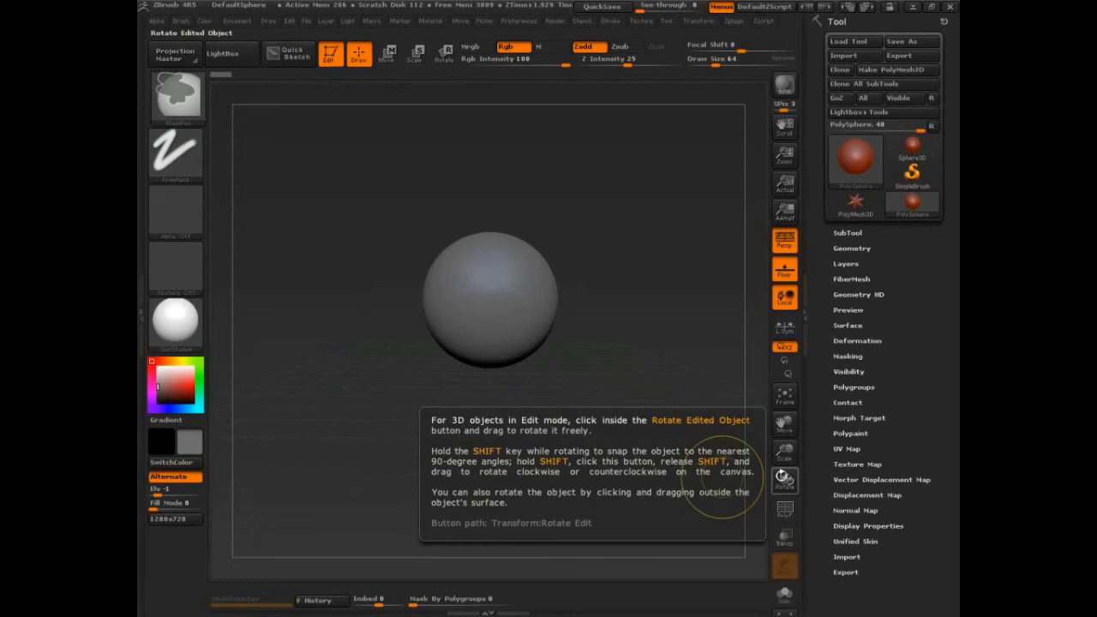
mouse_move(783, 240)
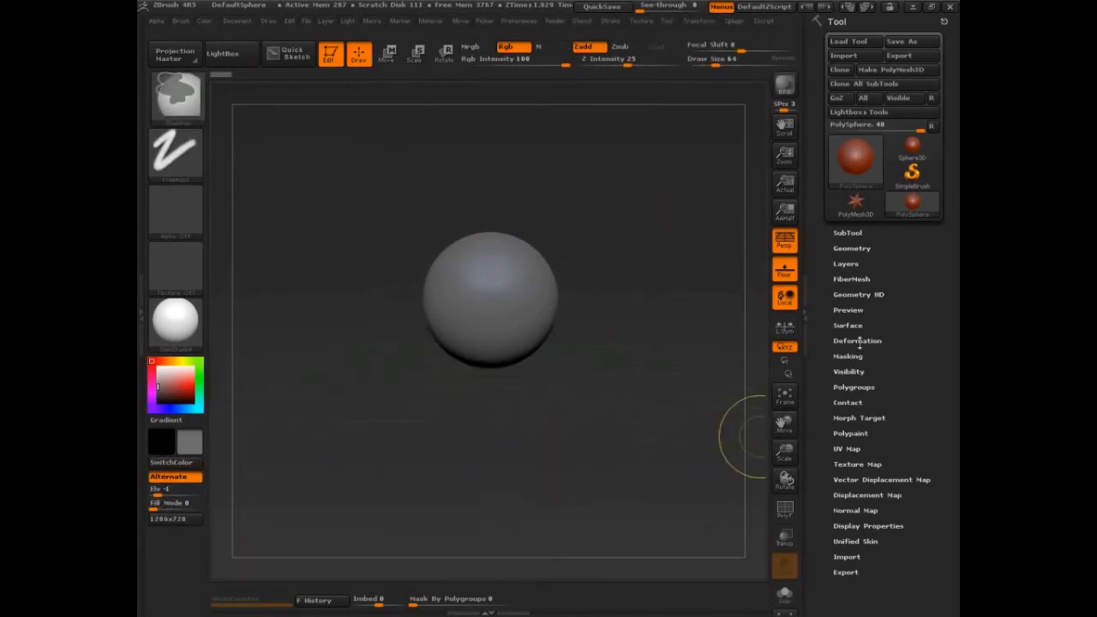
mouse_move(912, 206)
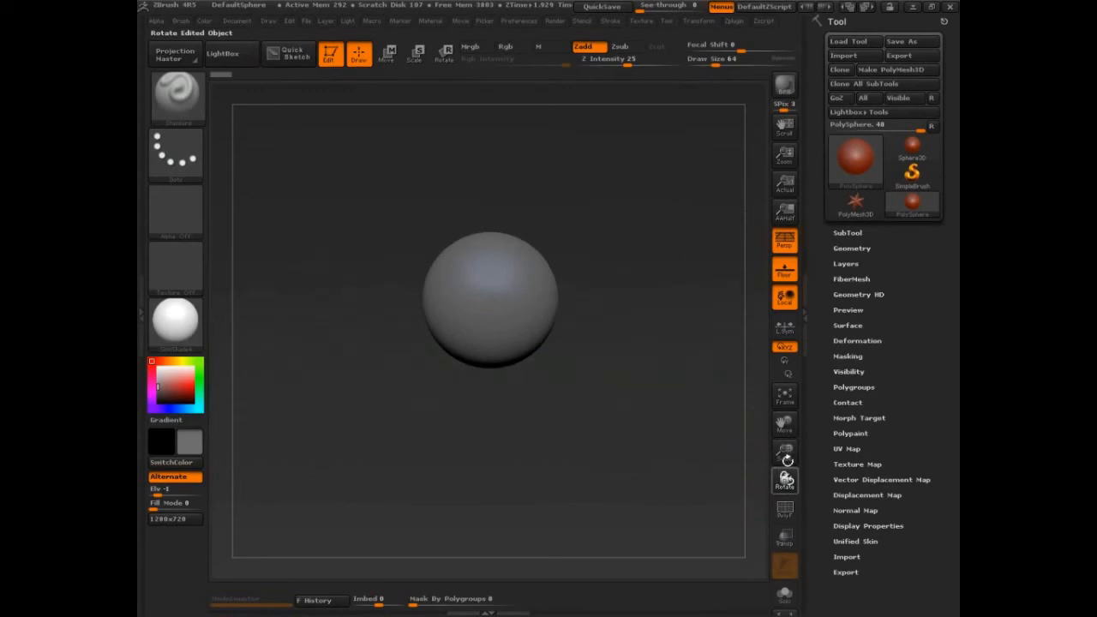
Enlarge the sphere with Scale, then move it toward the left of the canvas
click(783, 451)
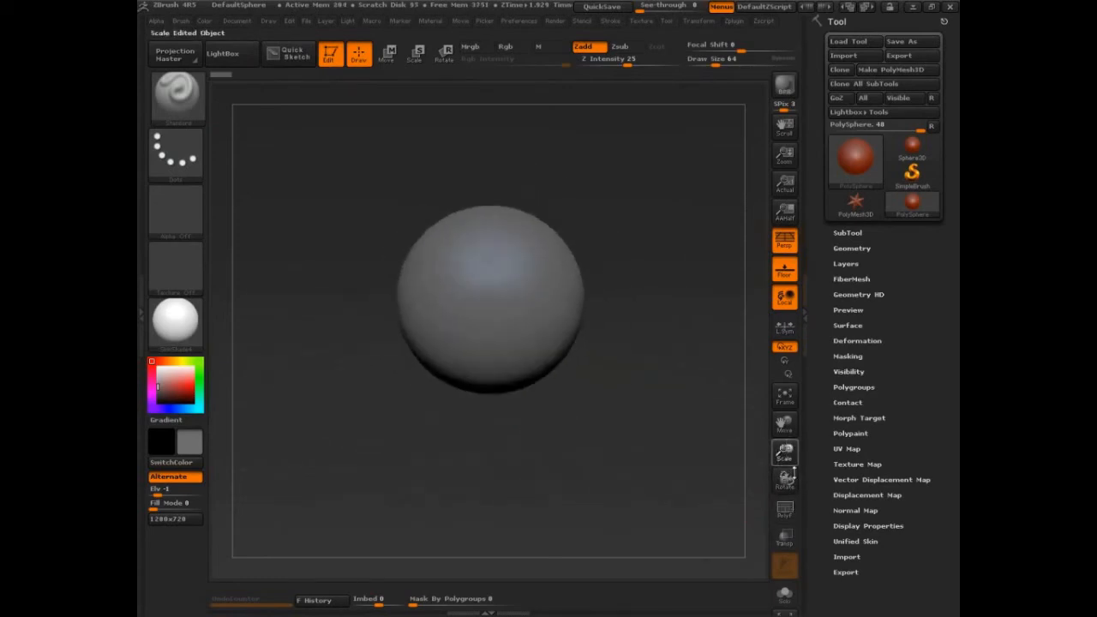
click(783, 425)
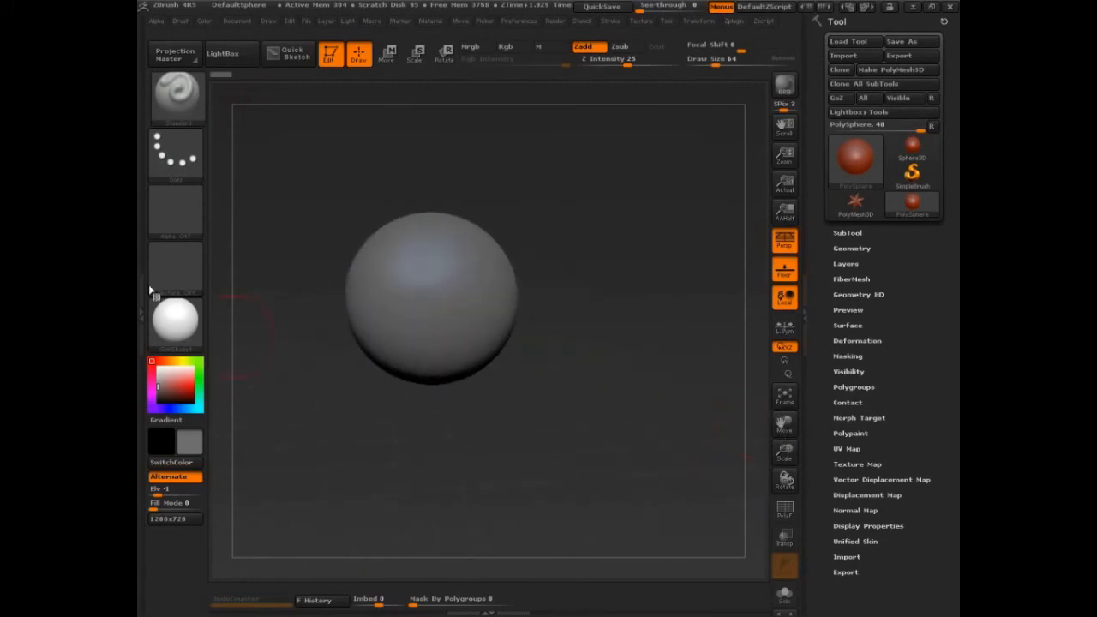
mouse_move(175, 270)
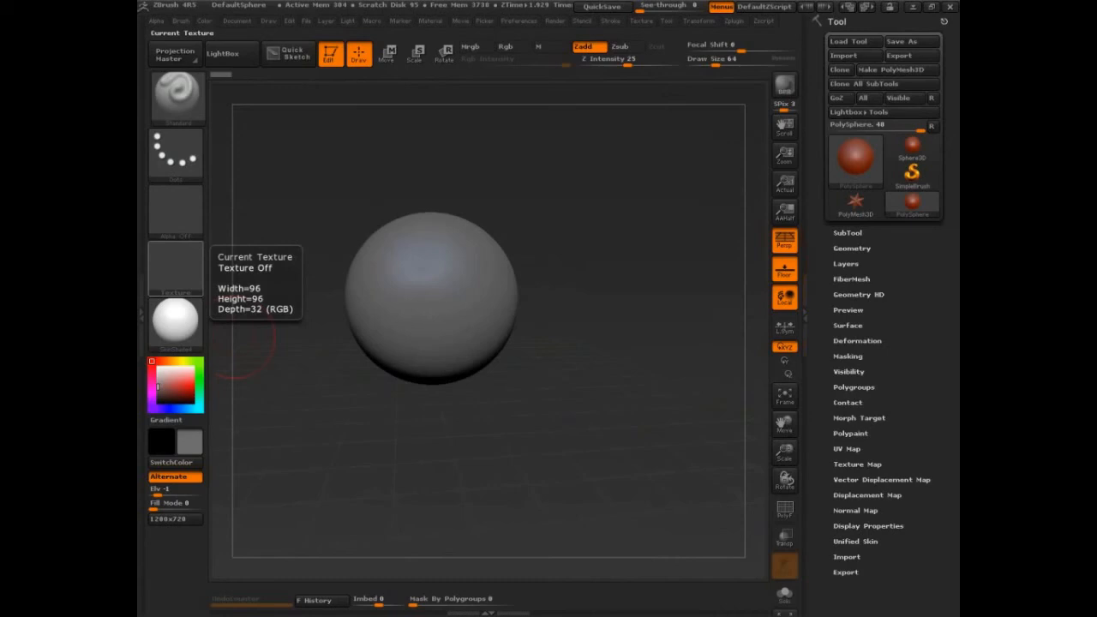
mouse_move(782, 423)
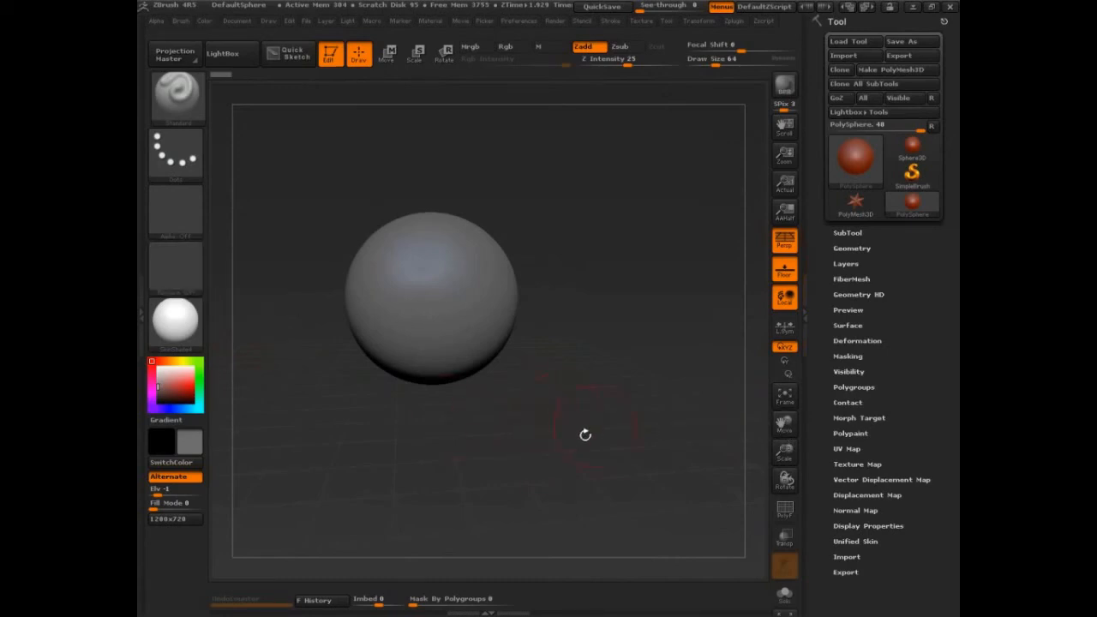
mouse_move(322, 427)
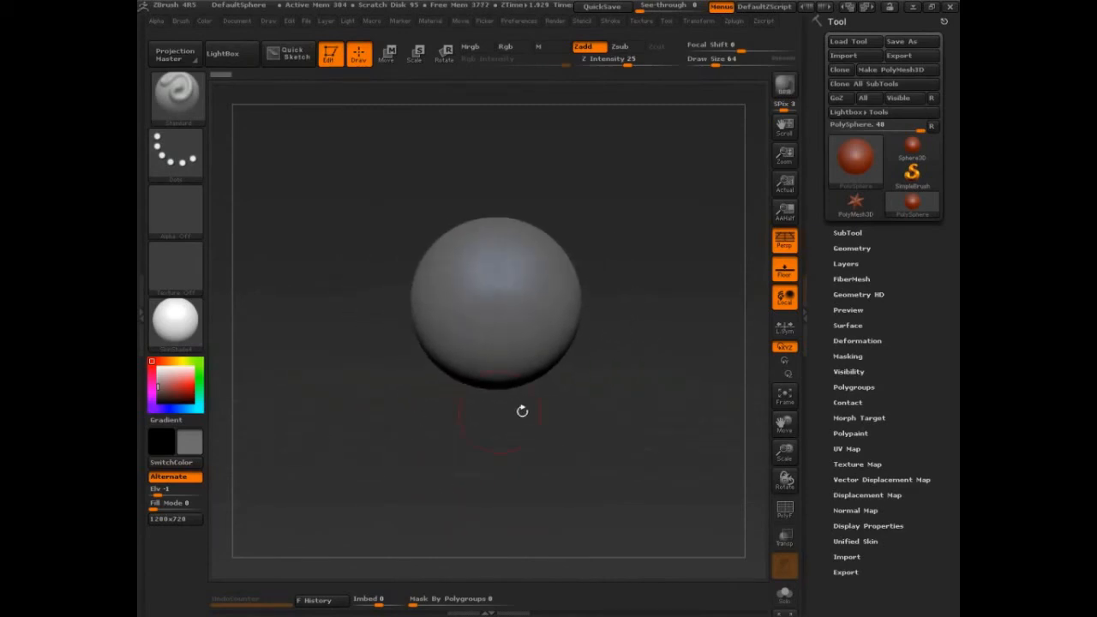
mouse_move(643, 184)
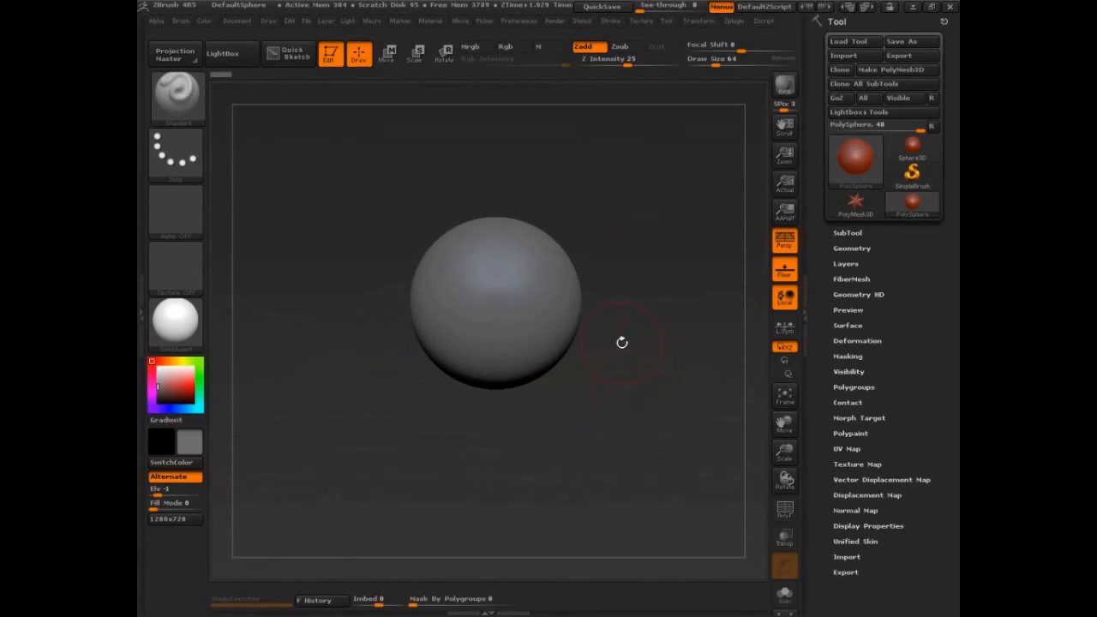
mouse_move(644, 339)
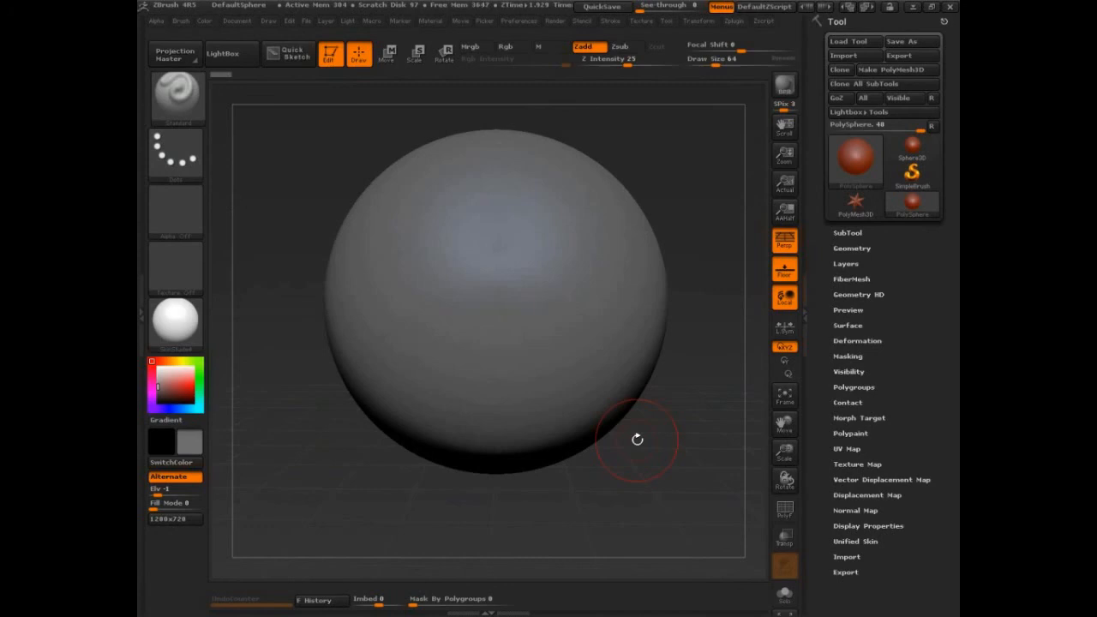
mouse_move(685, 443)
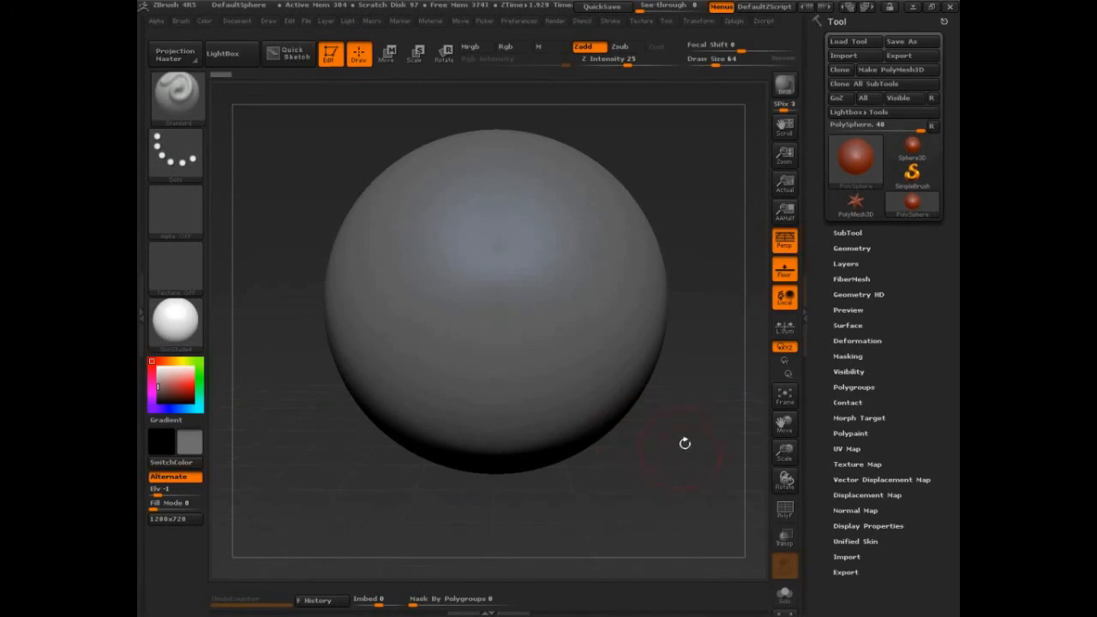